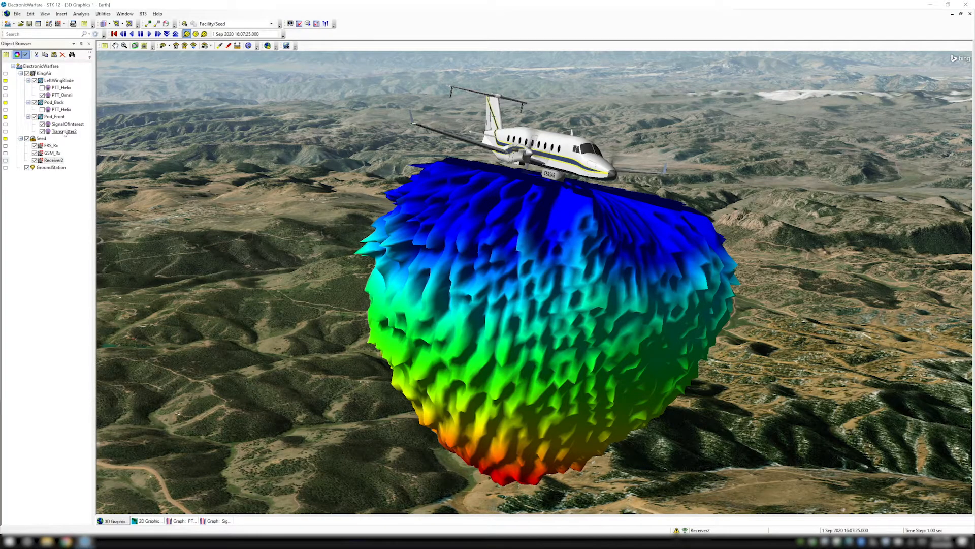
Step: View Transmitter2's Basic Definition with its frequency, EIRP and data rate settings
double_click(63, 131)
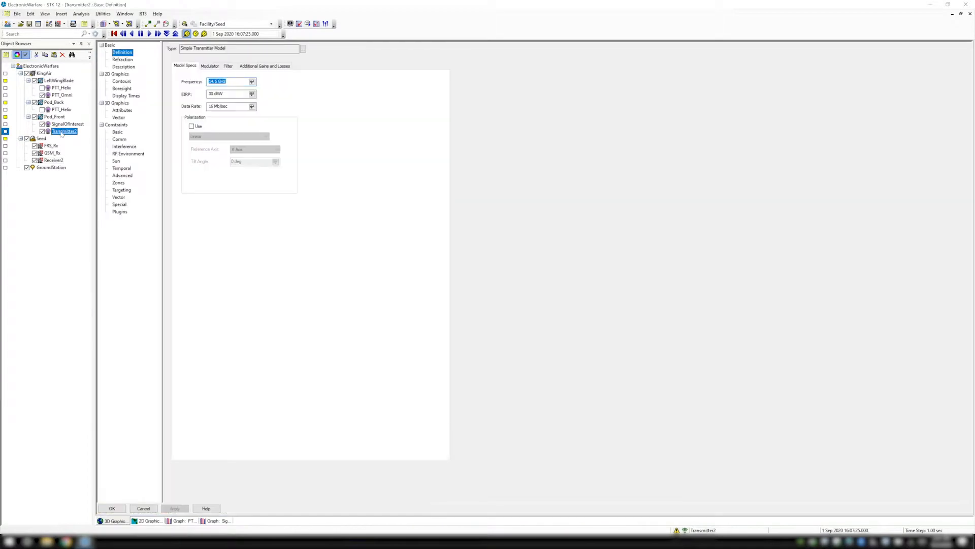